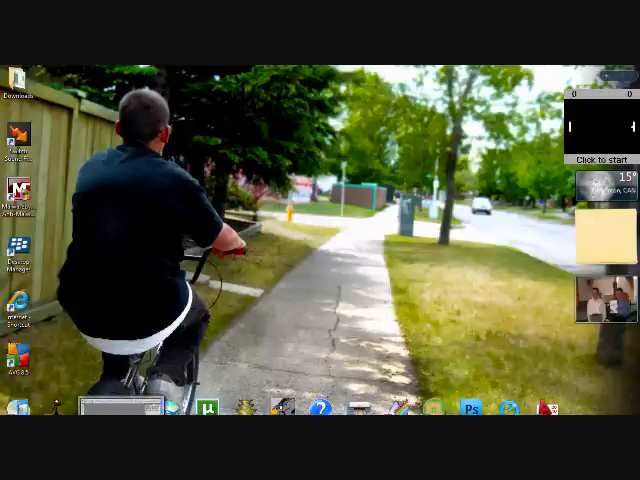
Step: Launch Photoshop and load the bike jump JPEG as a new document
left_click(472, 408)
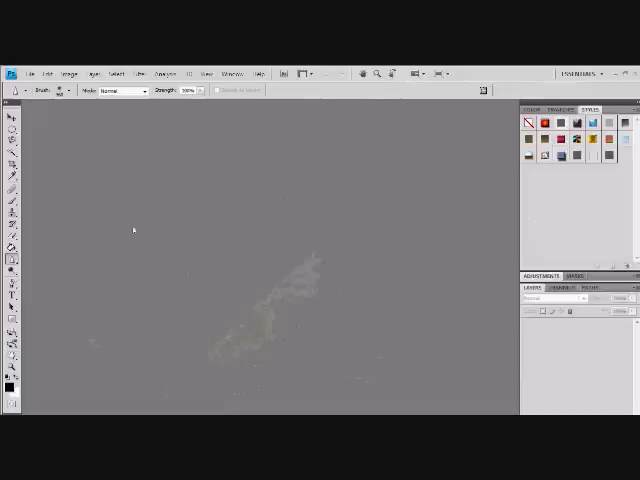
left_click(36, 72)
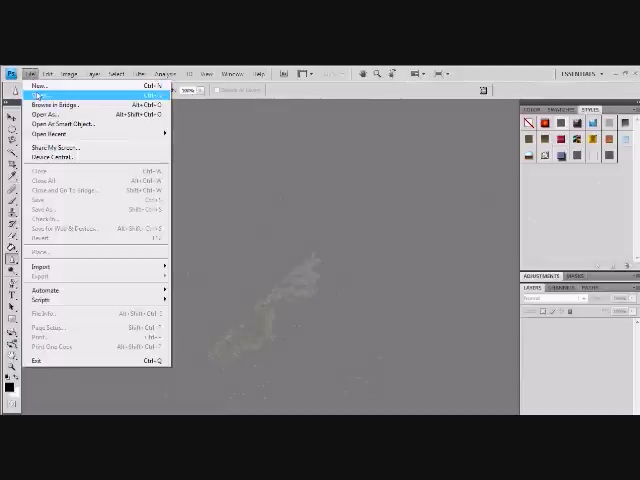
left_click(40, 92)
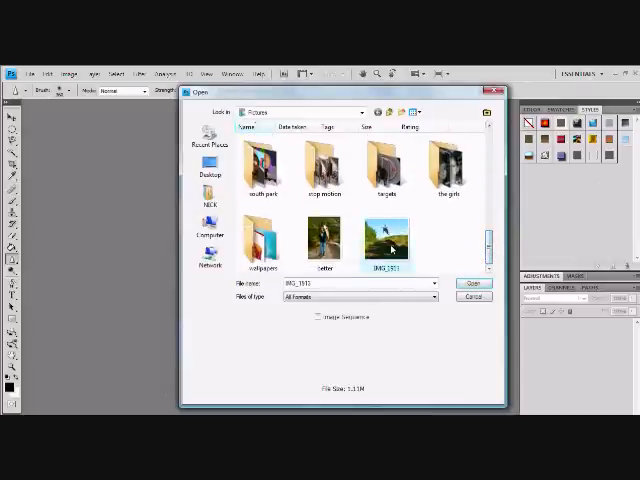
left_click(472, 284)
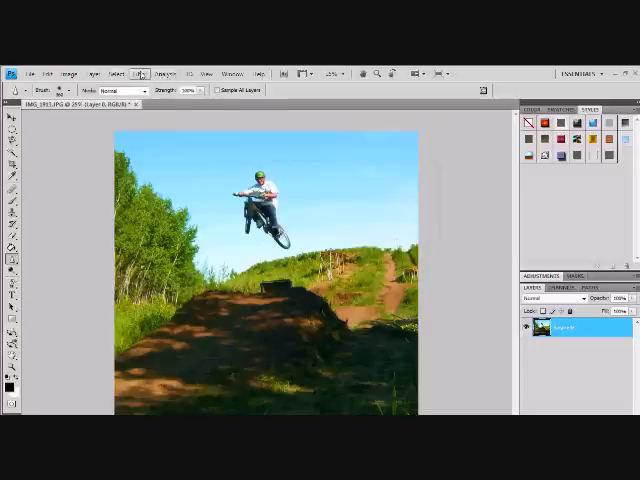
Step: Apply the Spherize distortion filter so the rider and jump bulge outward
left_click(140, 72)
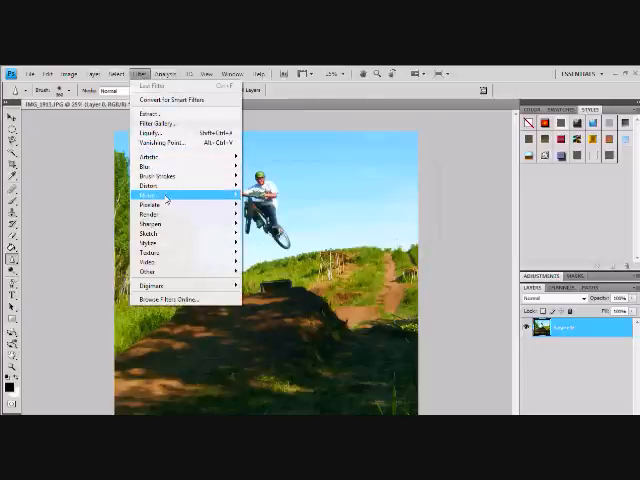
left_click(148, 184)
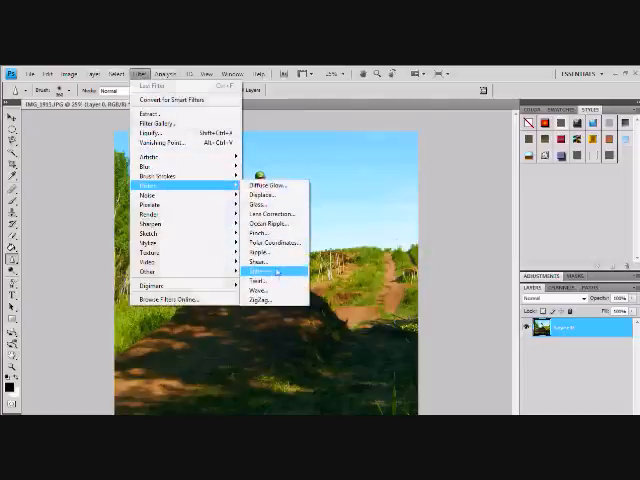
left_click(262, 272)
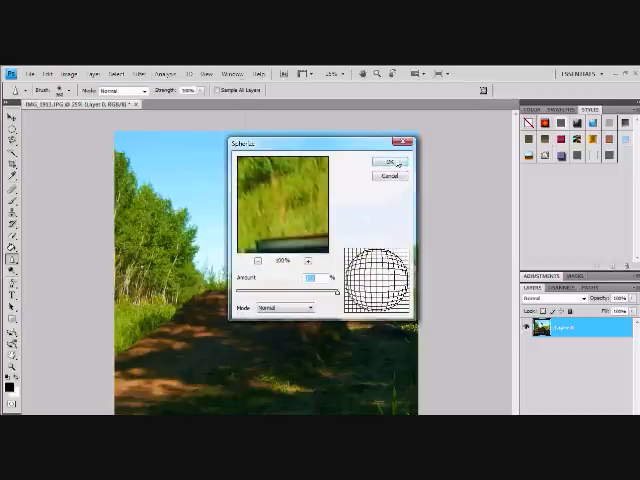
left_click(386, 162)
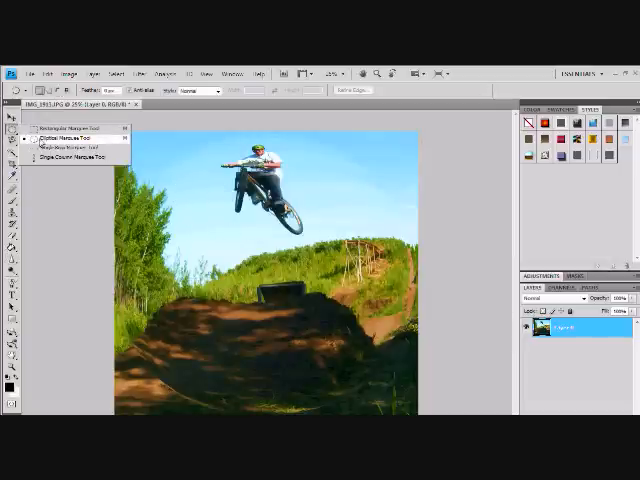
Step: Select a large circle over the photo with the Elliptical Marquee for its own layer
left_click(64, 136)
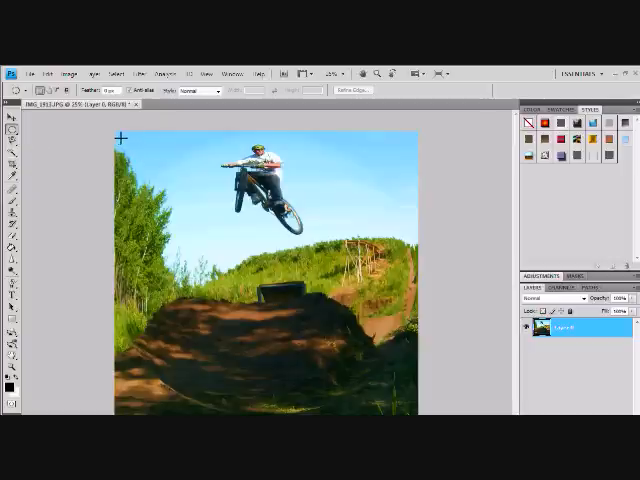
left_click_drag(130, 144, 180, 176)
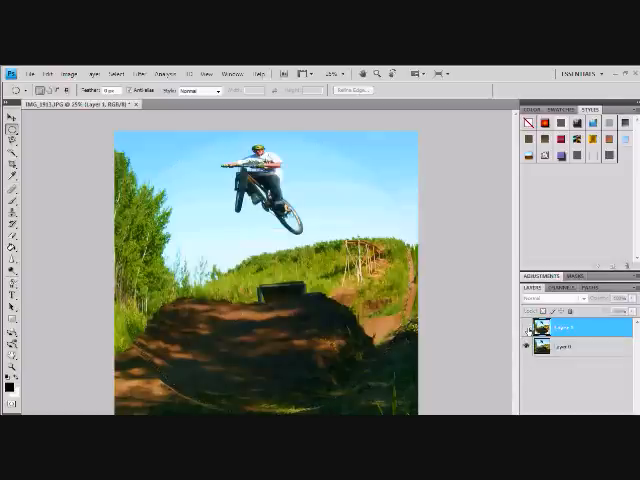
Step: Make the bottom layer active so the area around the circle can be filled black
left_click(528, 328)
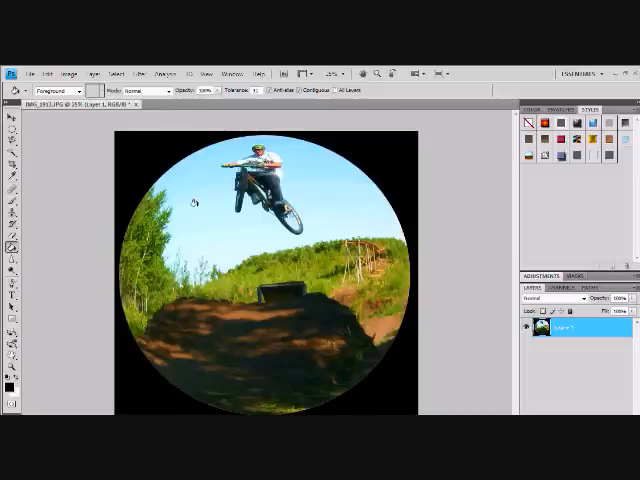
mouse_move(190, 172)
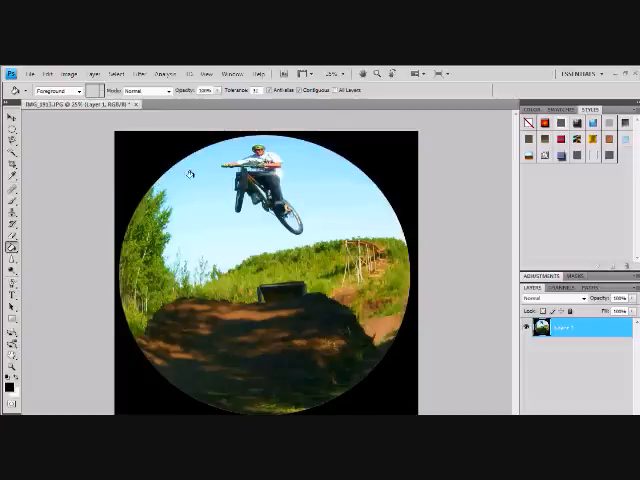
mouse_move(124, 204)
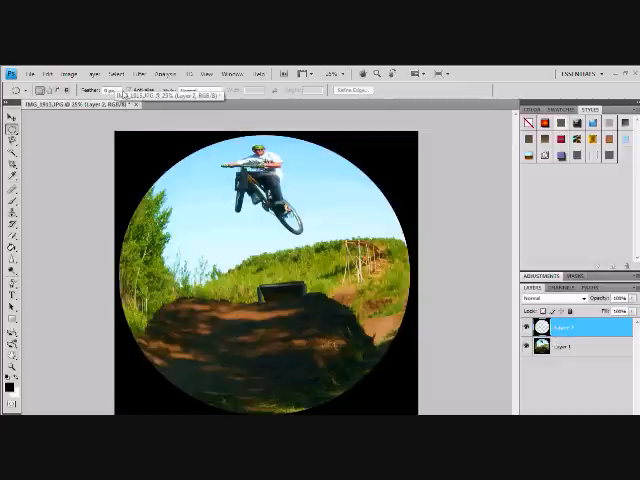
Step: Apply a Gaussian Blur so the circle's edge fades softly into the black surround
left_click(140, 72)
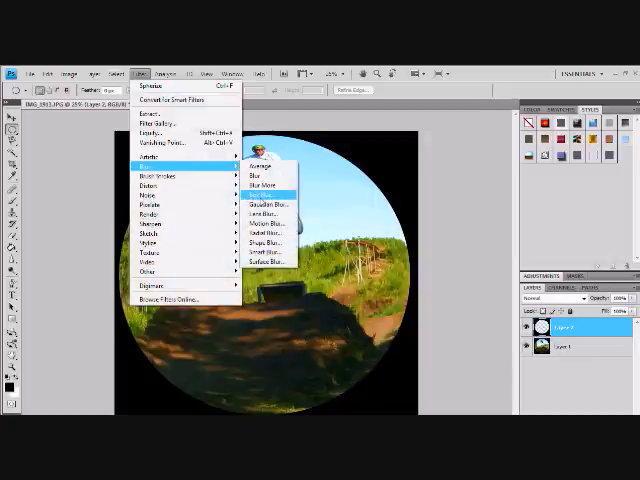
left_click(262, 192)
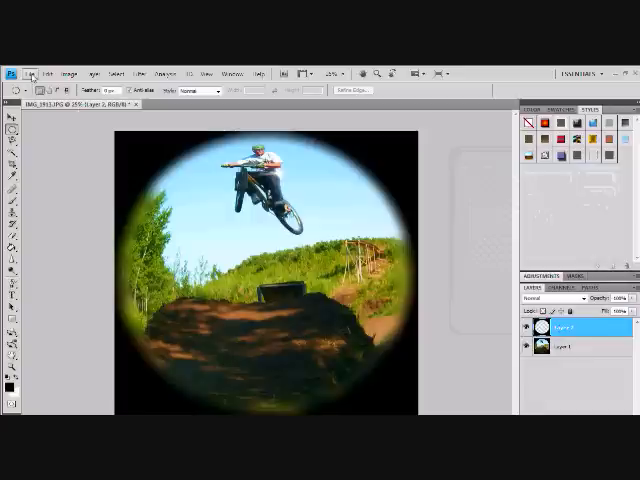
Step: Save the fisheye image as a JPEG via Save As, confirming replacement of the existing file
left_click(68, 72)
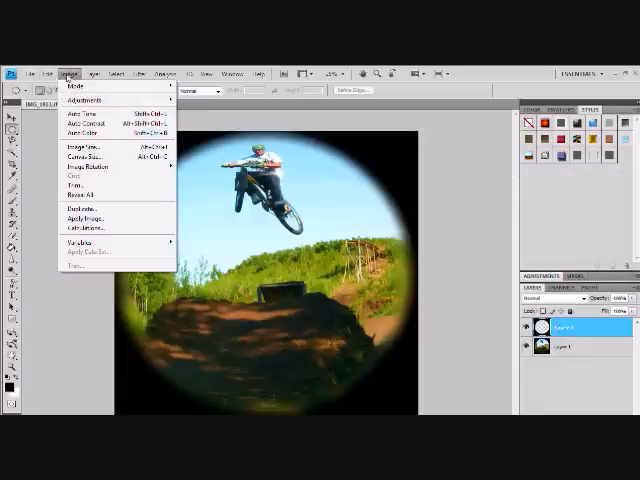
left_click(52, 72)
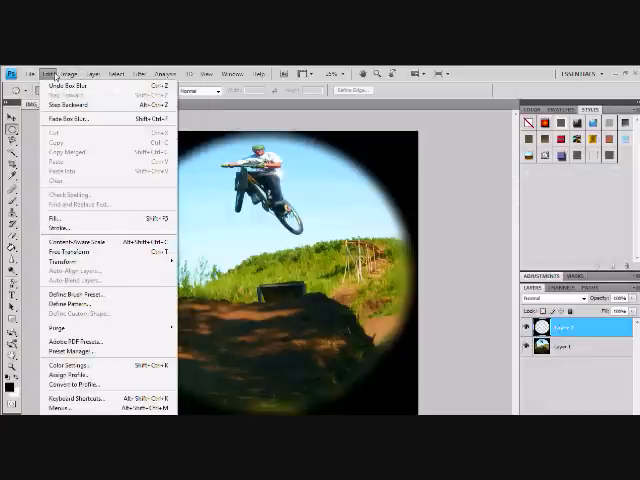
left_click(72, 72)
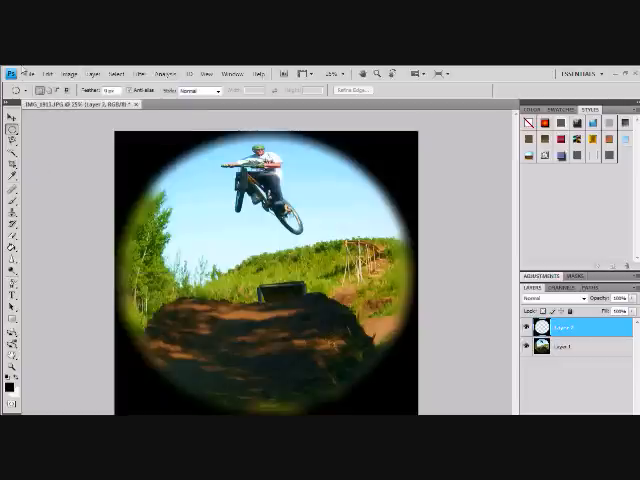
left_click(40, 72)
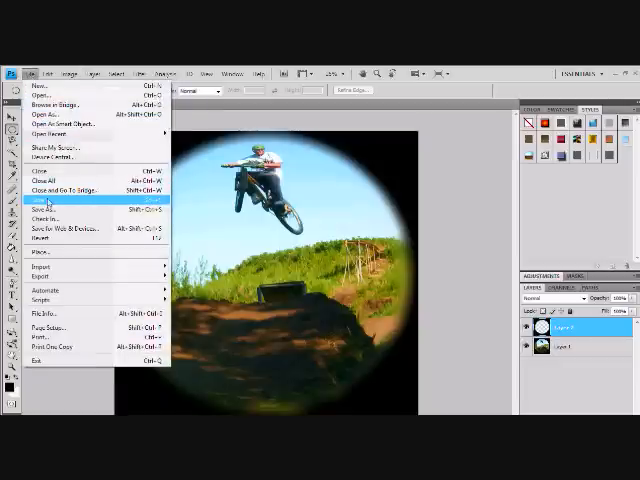
left_click(50, 206)
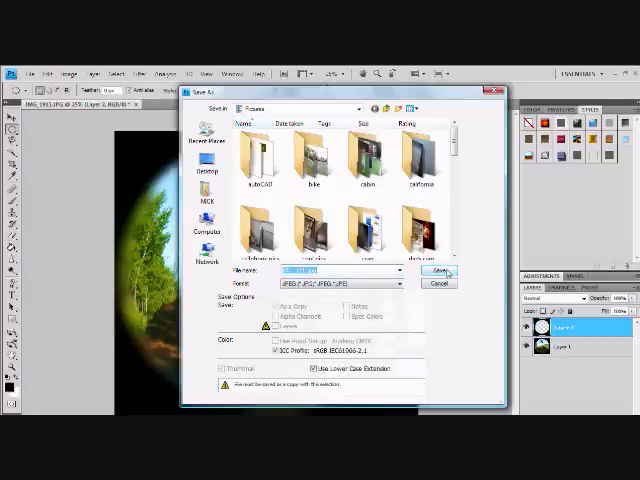
left_click(444, 272)
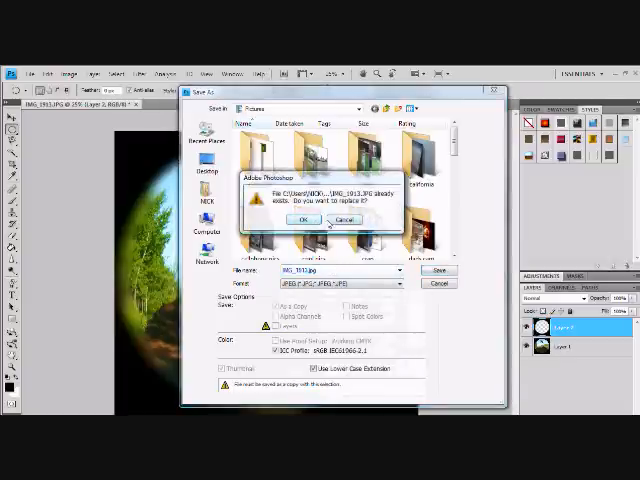
left_click(304, 220)
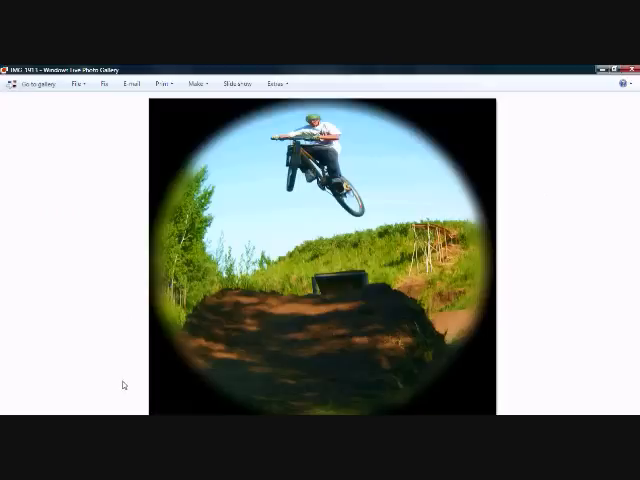
Step: Start the Fix > Crop photo tool on the circular bike image in Photo Gallery
left_click(76, 84)
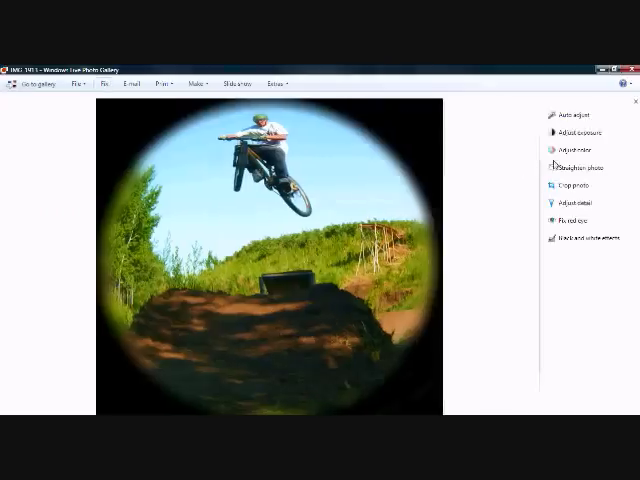
left_click(576, 184)
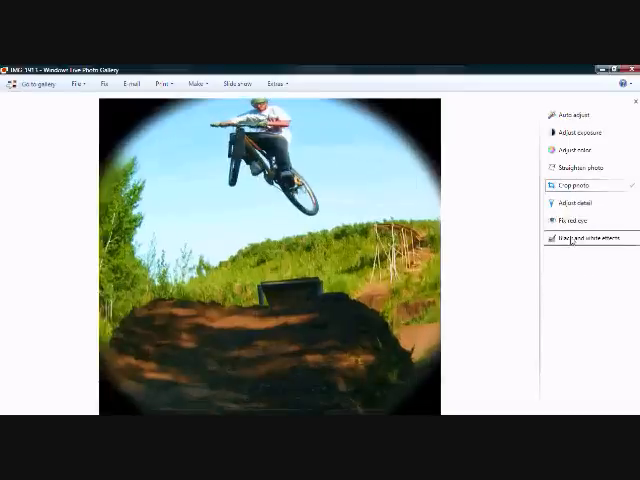
mouse_move(488, 344)
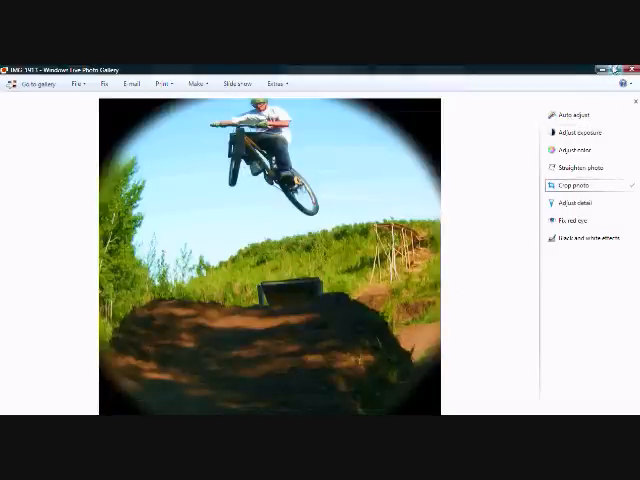
mouse_move(444, 404)
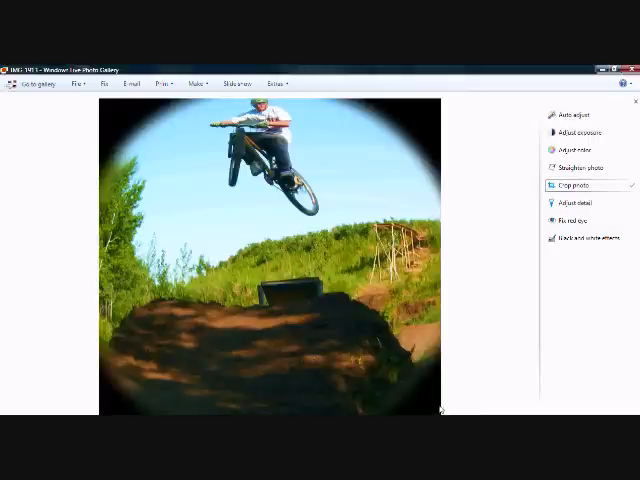
mouse_move(436, 404)
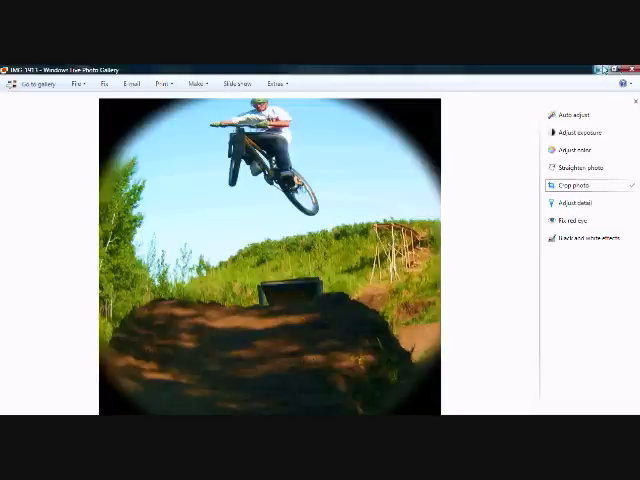
mouse_move(604, 68)
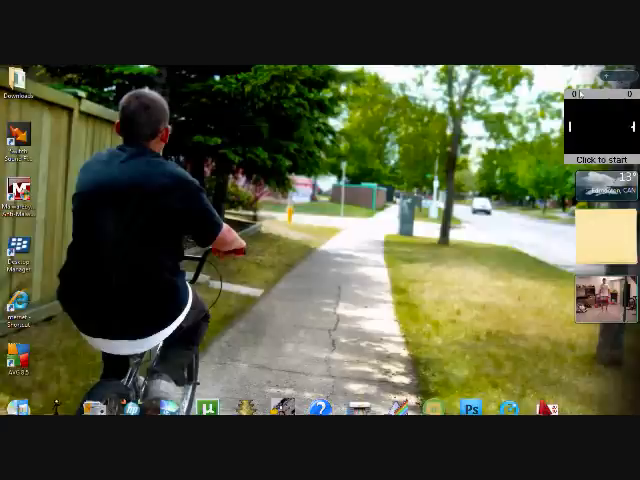
mouse_move(262, 372)
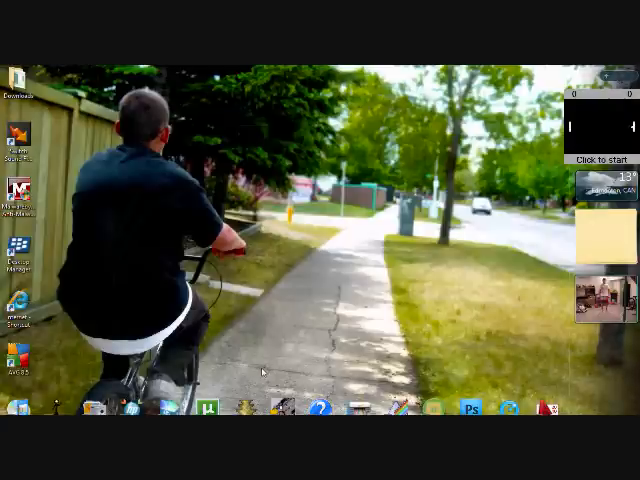